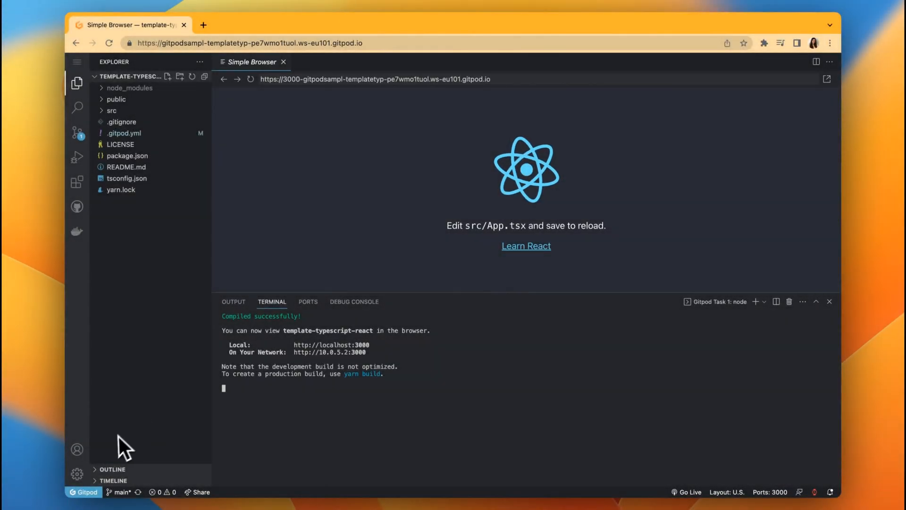
Step: Show the Color Theme picker from the Manage gear menu
click(77, 473)
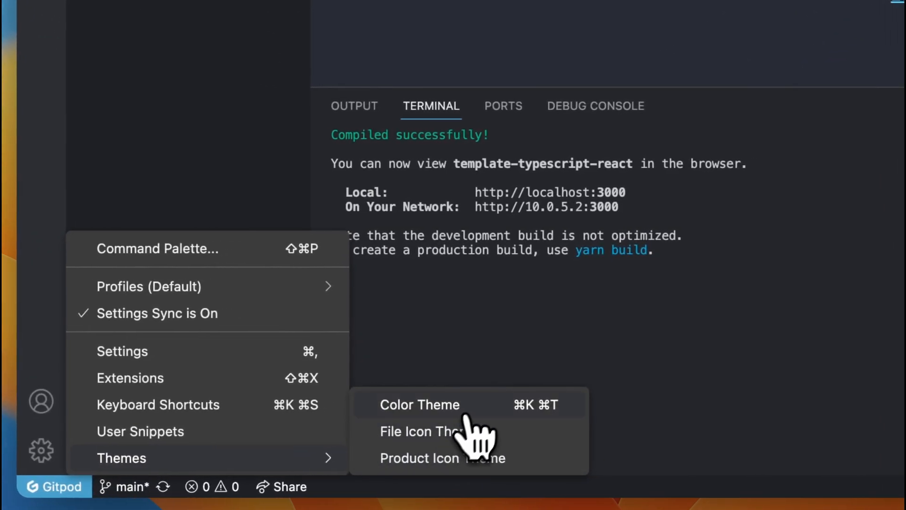
mouse_move(485, 427)
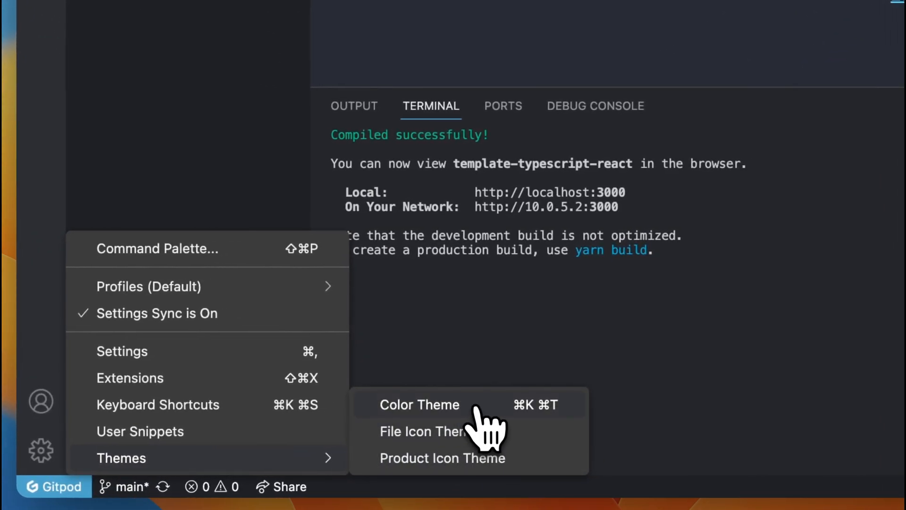
click(420, 405)
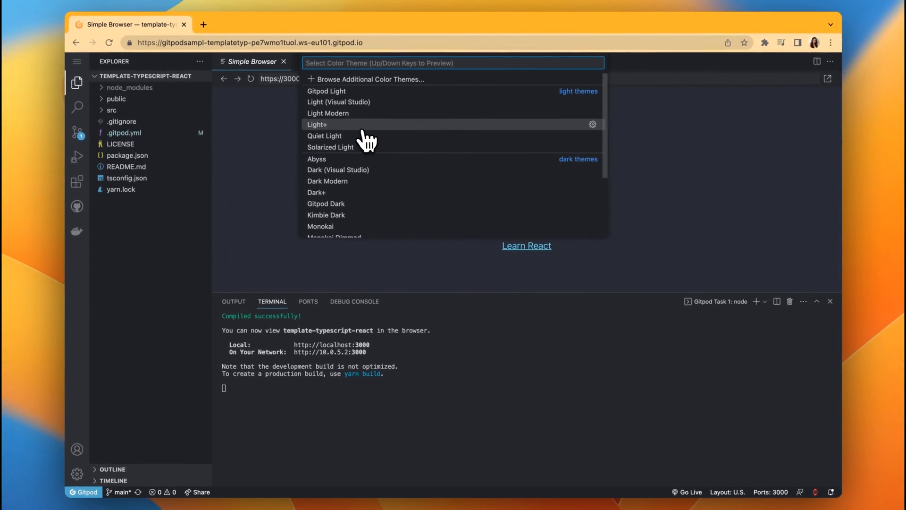
mouse_move(366, 159)
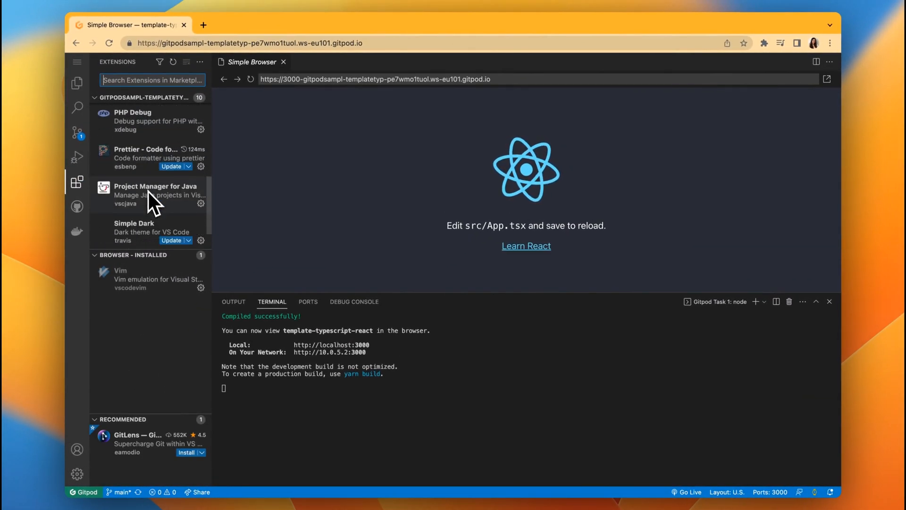
Step: Install the recommended GitLens extension from the Extensions view
scroll(down, 3)
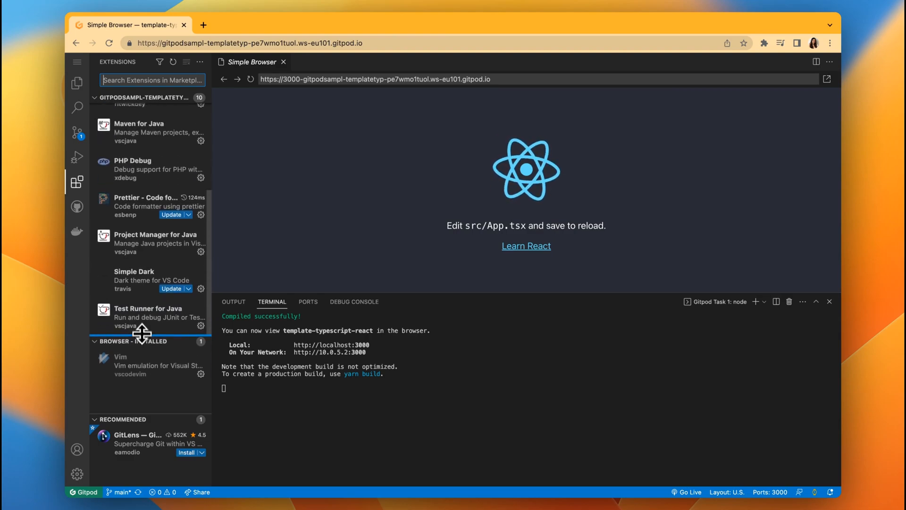
click(144, 442)
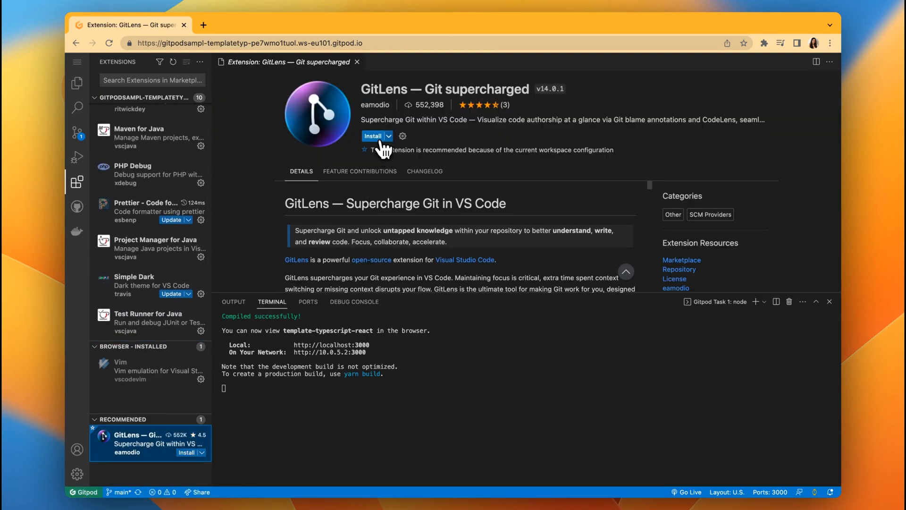
click(373, 136)
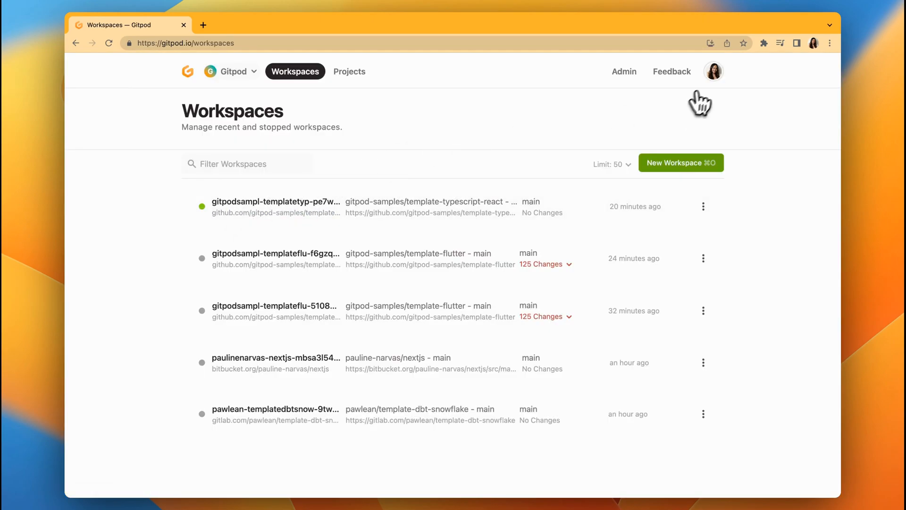
Step: Go to account Preferences via the avatar menu in the Gitpod dashboard
click(713, 71)
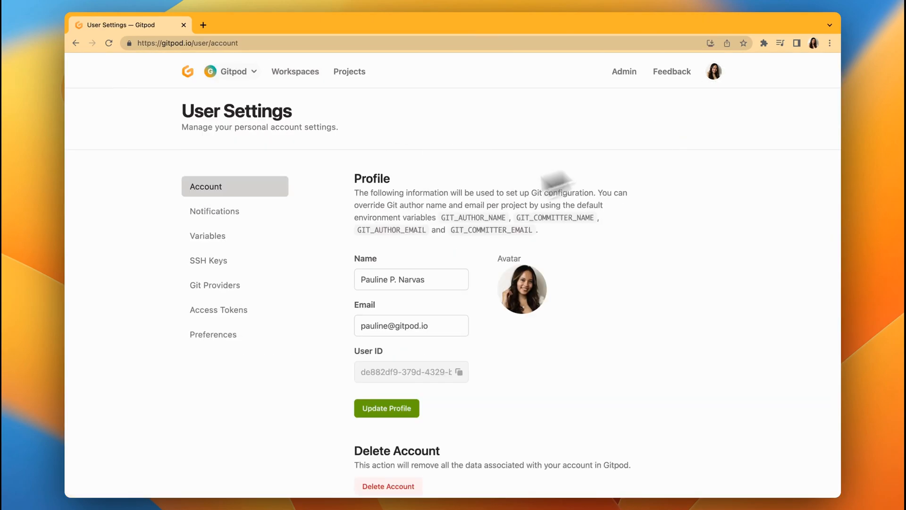
click(213, 334)
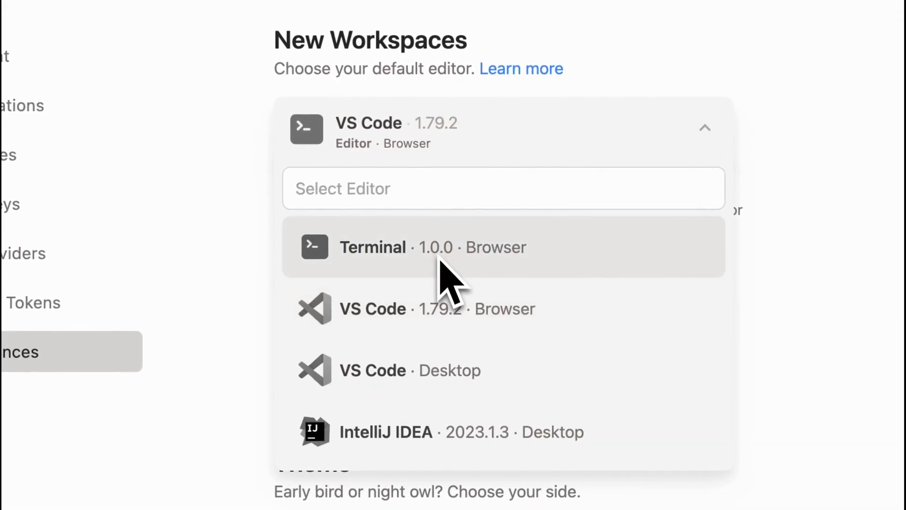
scroll(down, 3)
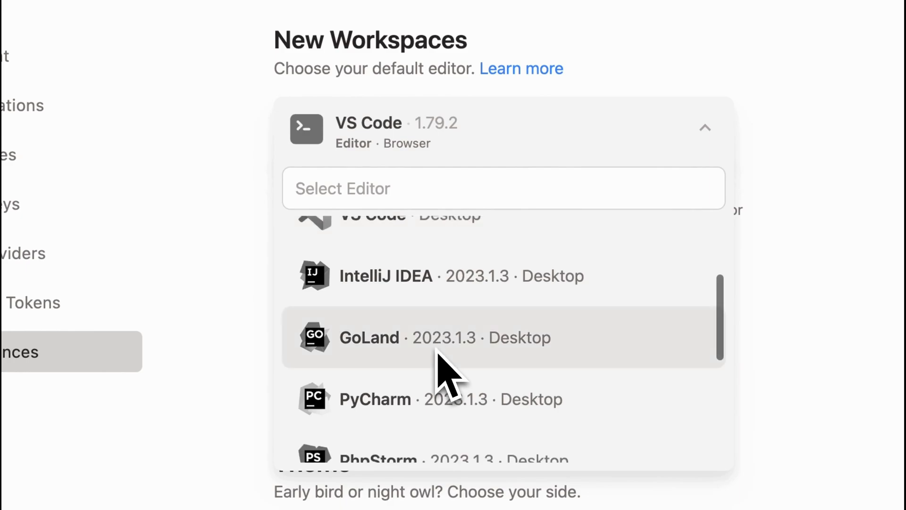
scroll(down, 3)
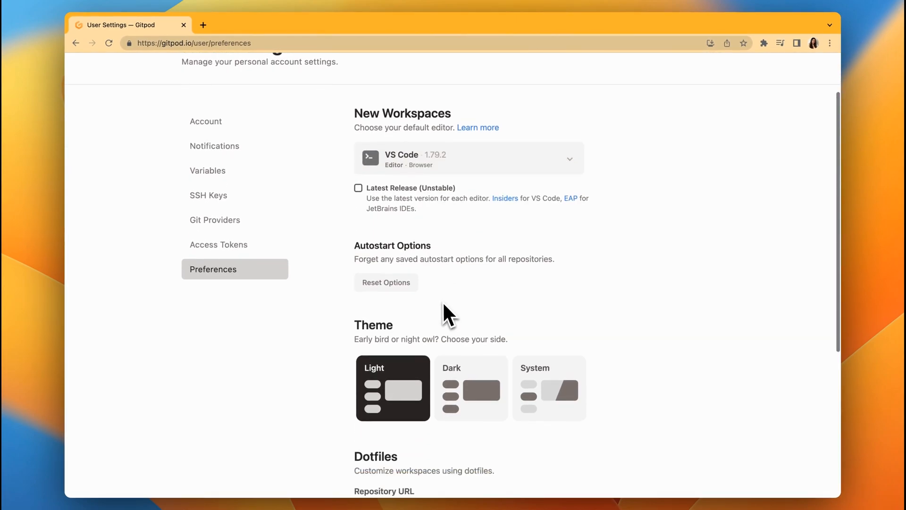
scroll(down, 3)
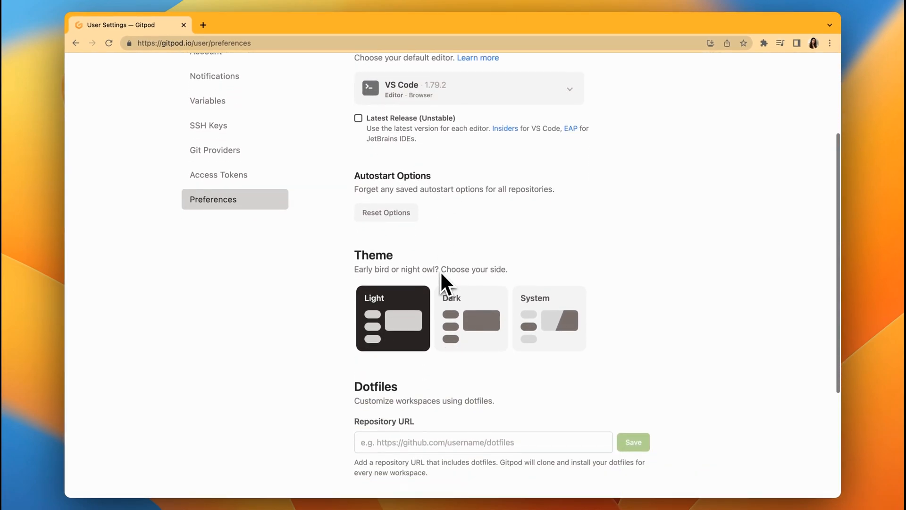